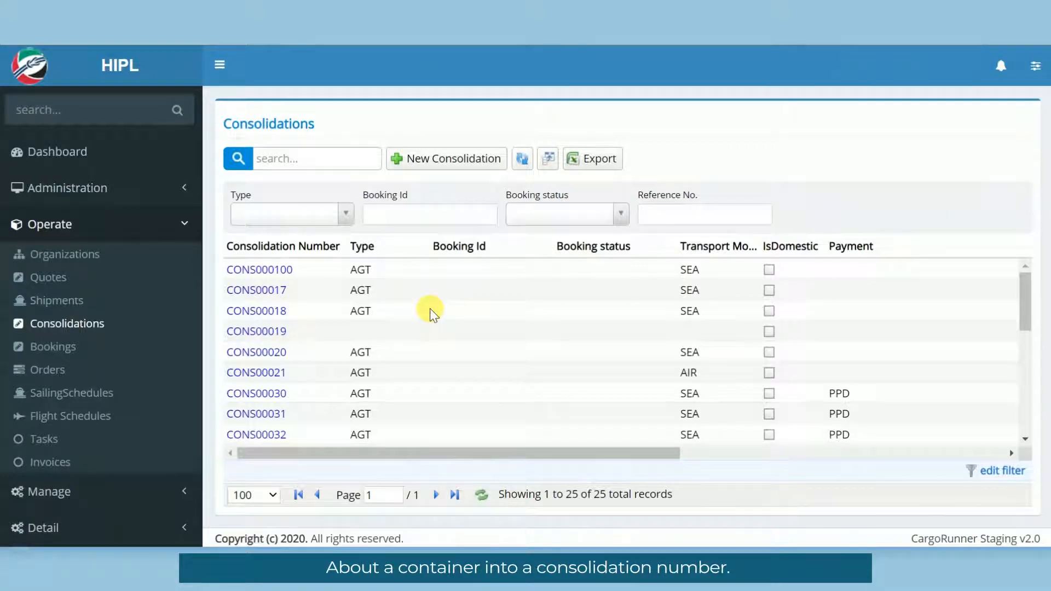
mouse_move(98, 224)
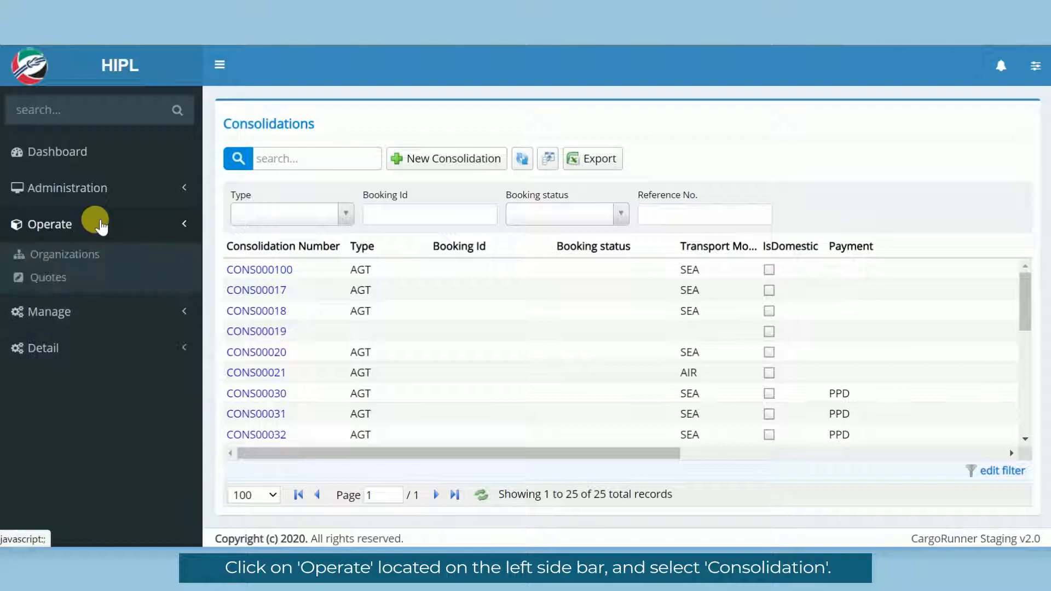
- Navigate to consolidation CONS000100's Containers list and start a new container entry
click(50, 223)
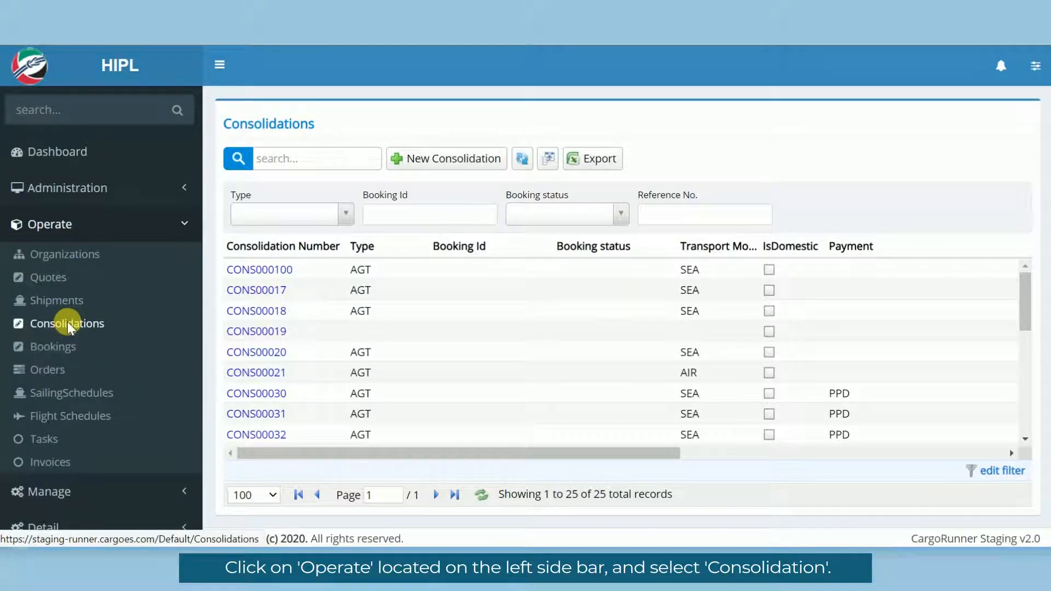
click(258, 270)
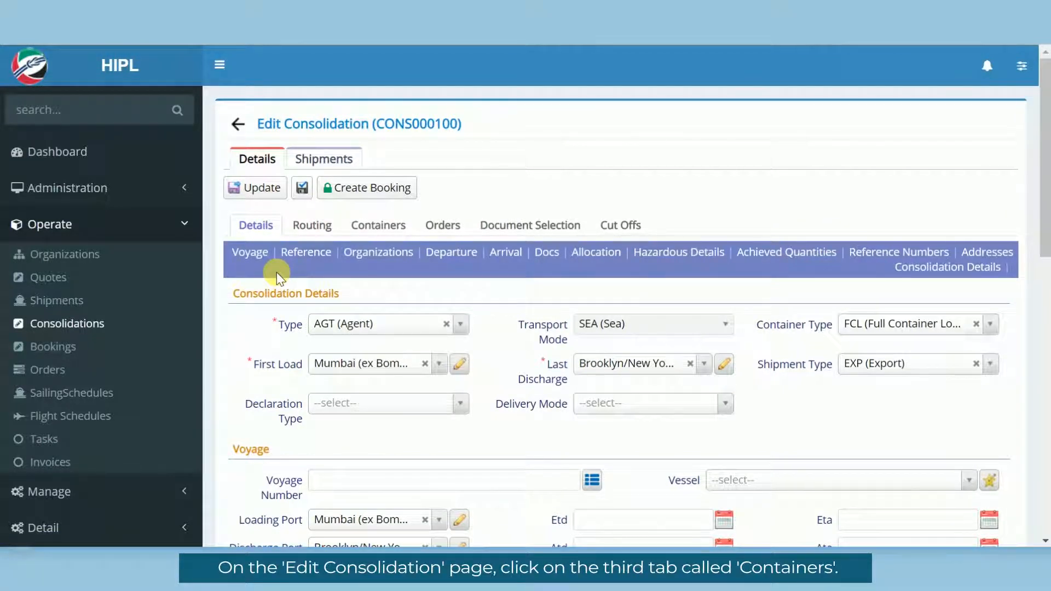
click(376, 224)
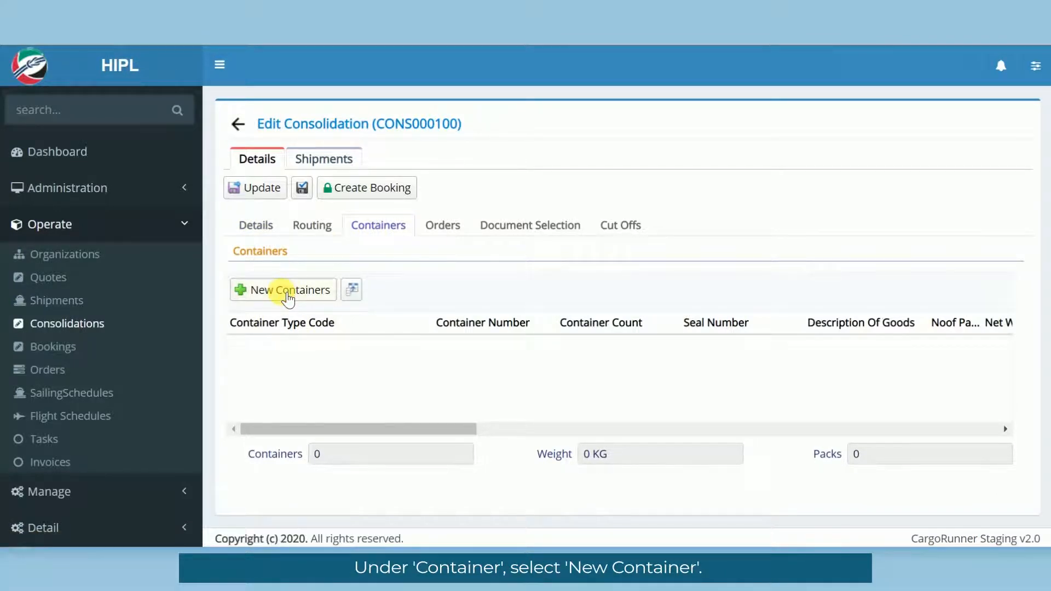
click(281, 290)
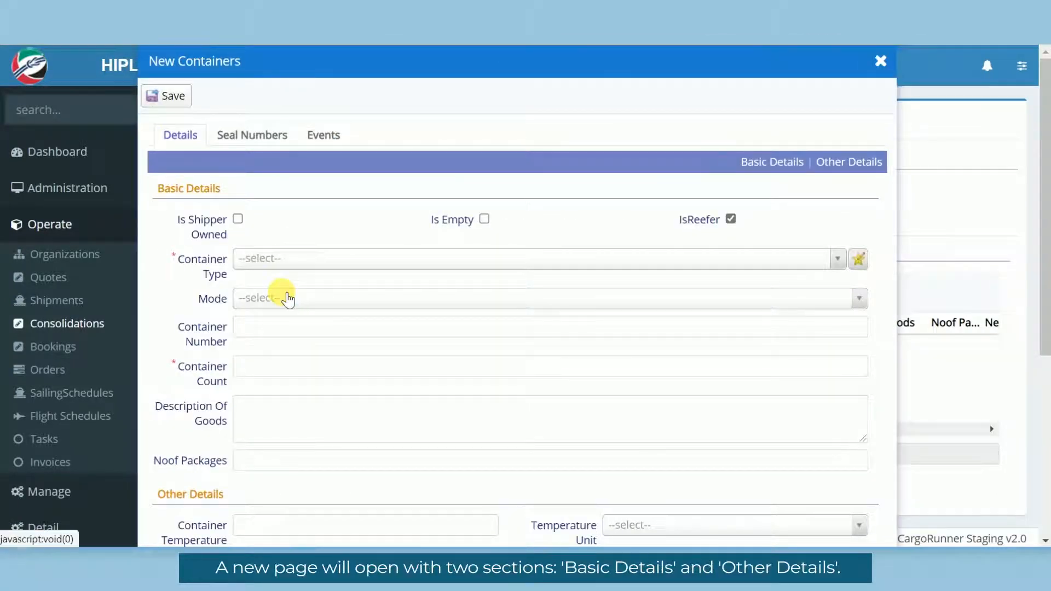
mouse_move(827, 181)
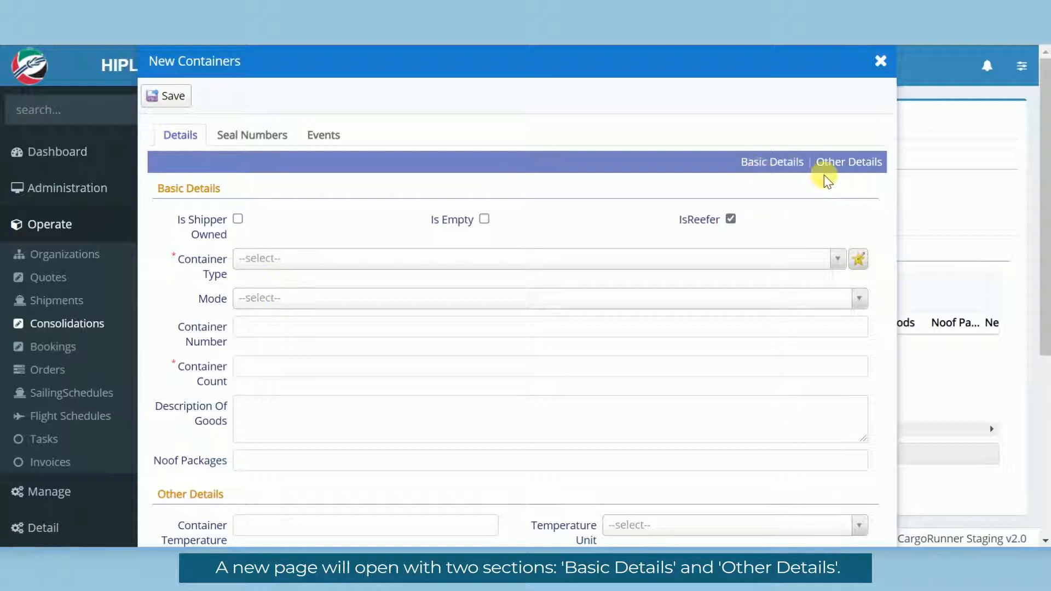
mouse_move(286, 221)
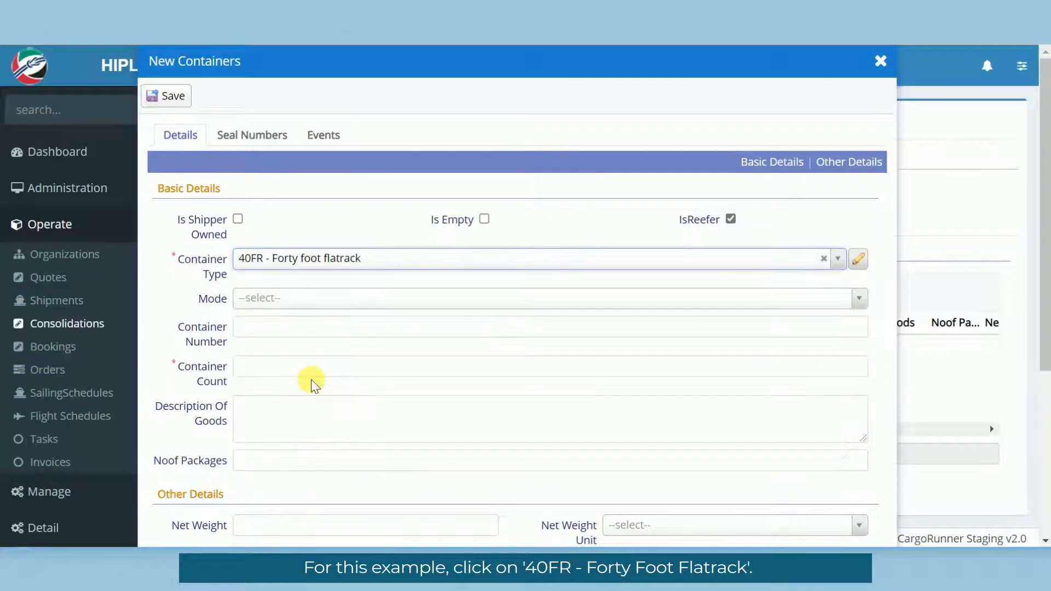
mouse_move(291, 305)
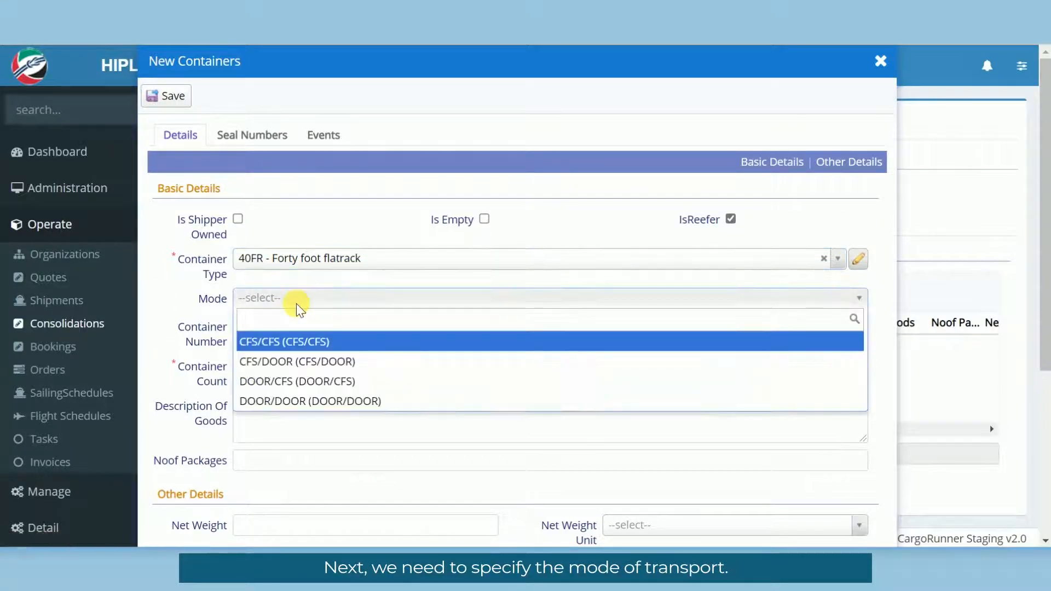
mouse_move(309, 400)
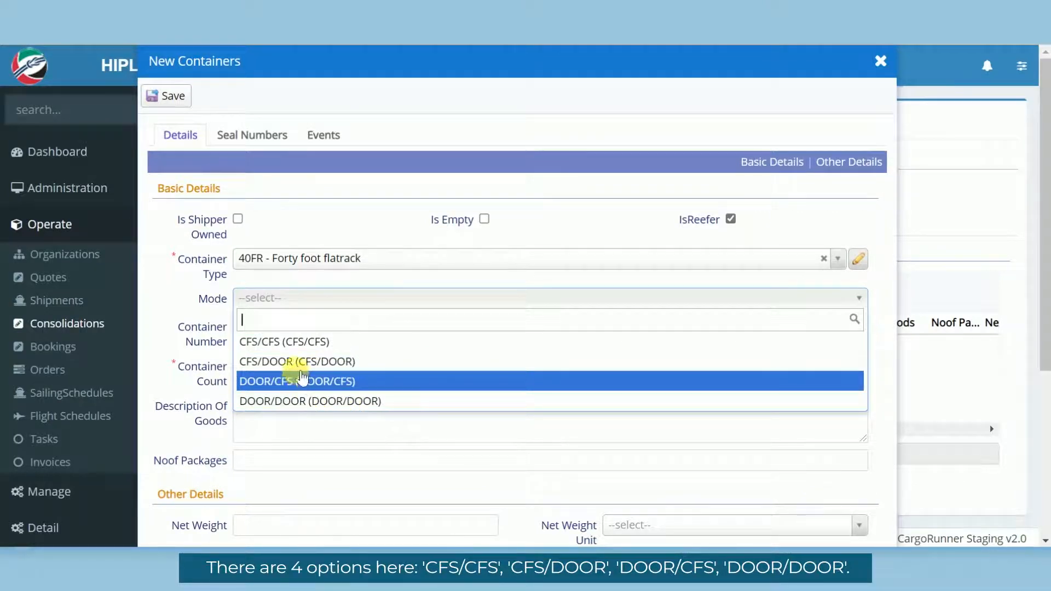
mouse_move(289, 352)
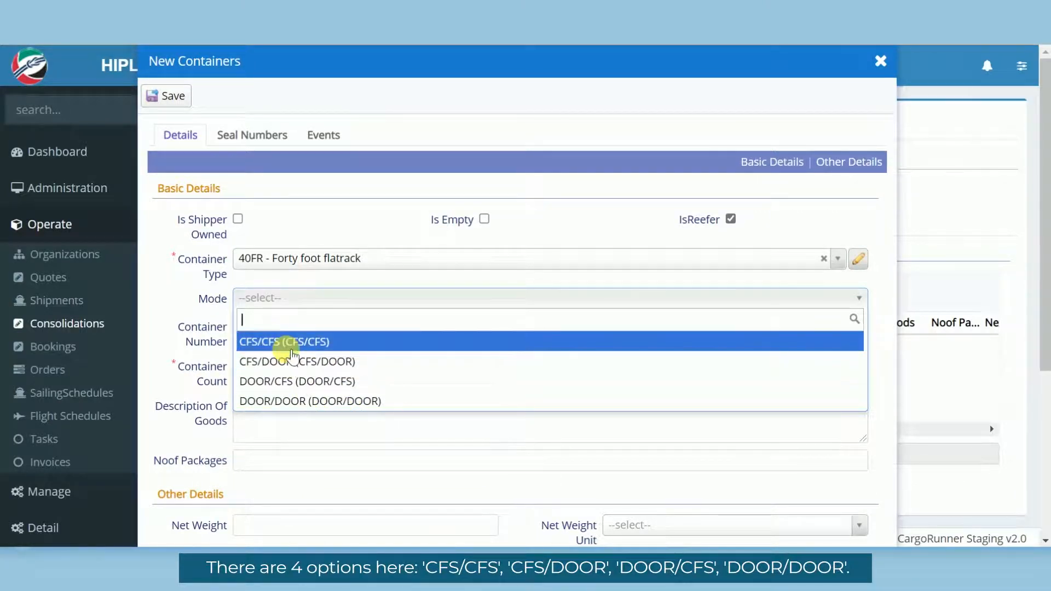
mouse_move(292, 400)
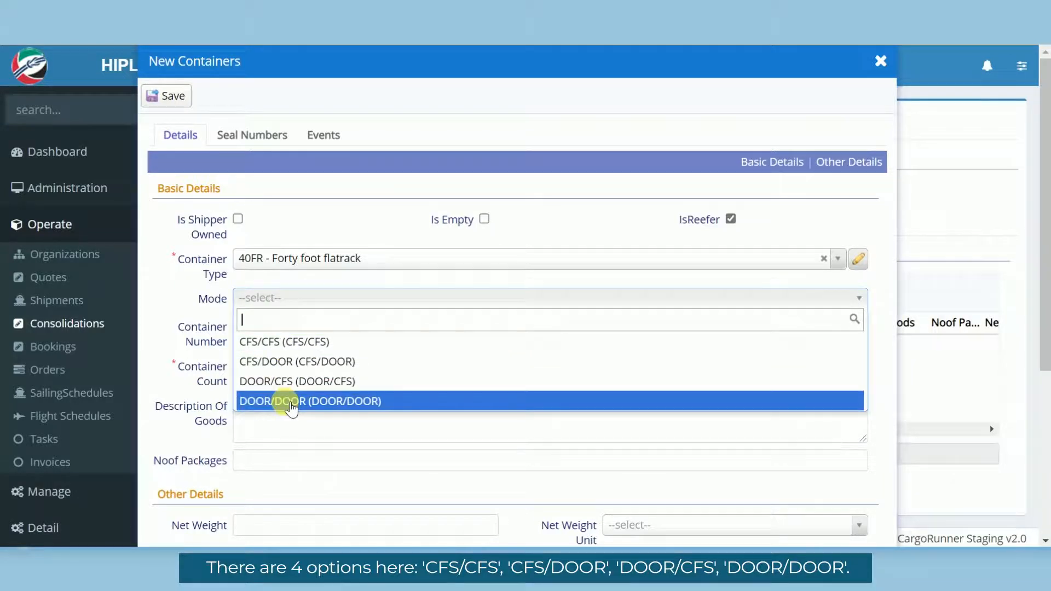
- Set the container mode to DOOR/DOOR and the container count to 2
click(309, 400)
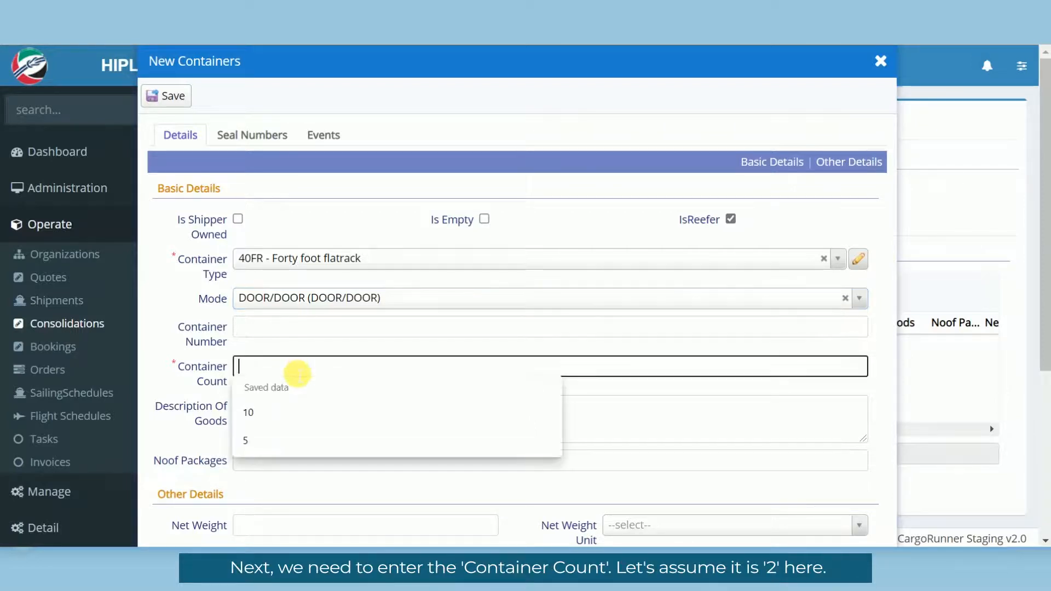
text(2)
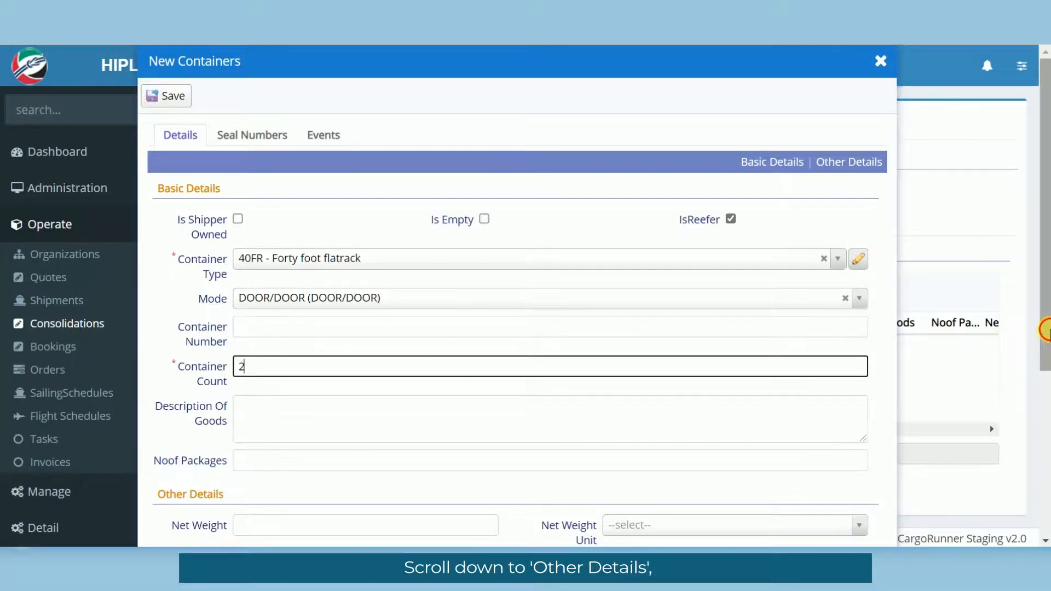
- Enter a gross weight of 1000 KG and save the new container to CONS000100
scroll(down, 3)
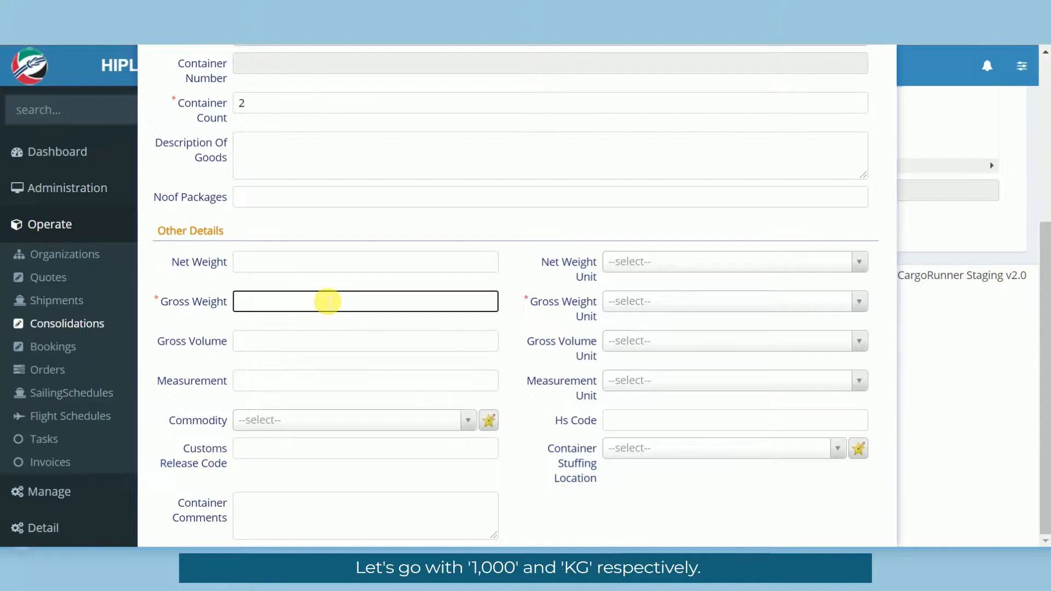
click(730, 300)
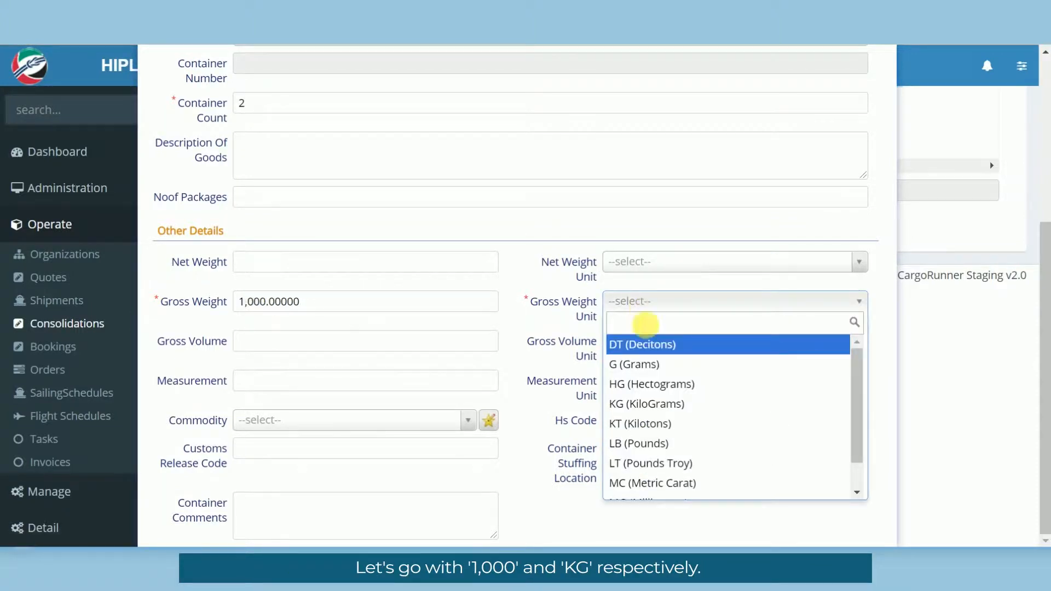
click(646, 404)
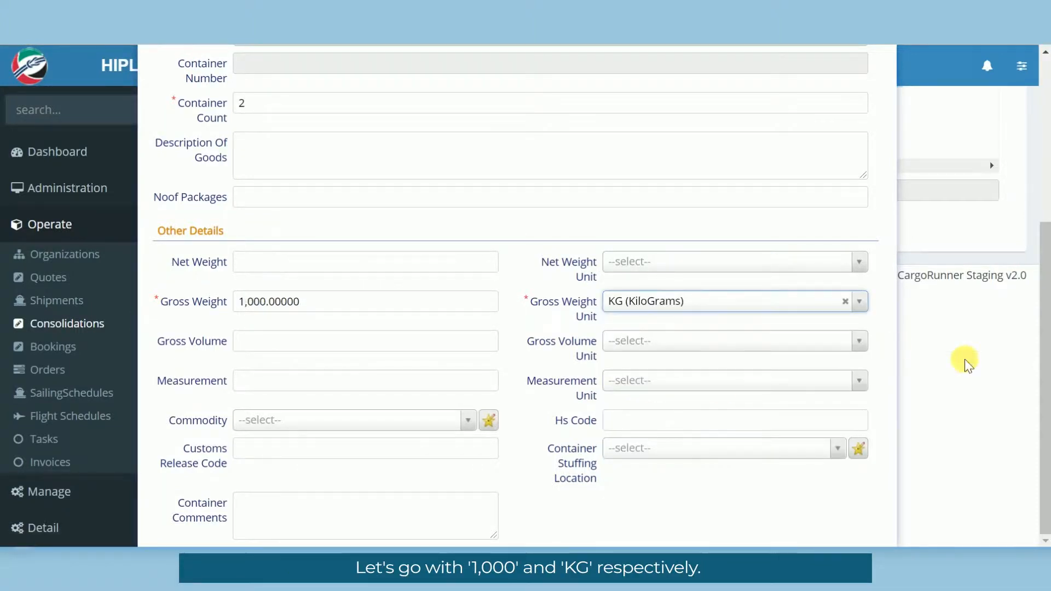
scroll(up, 3)
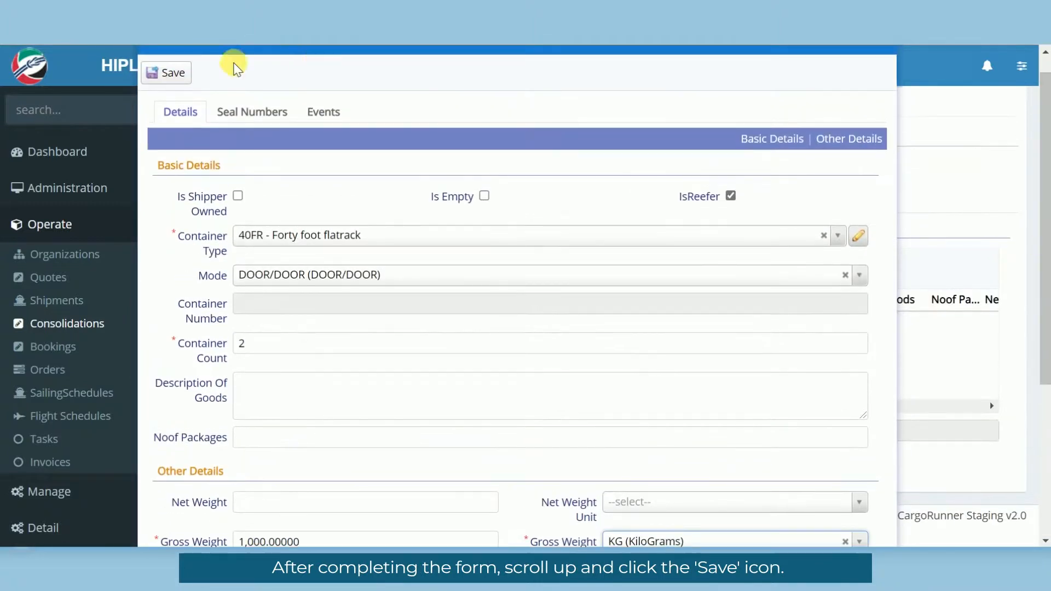
click(165, 72)
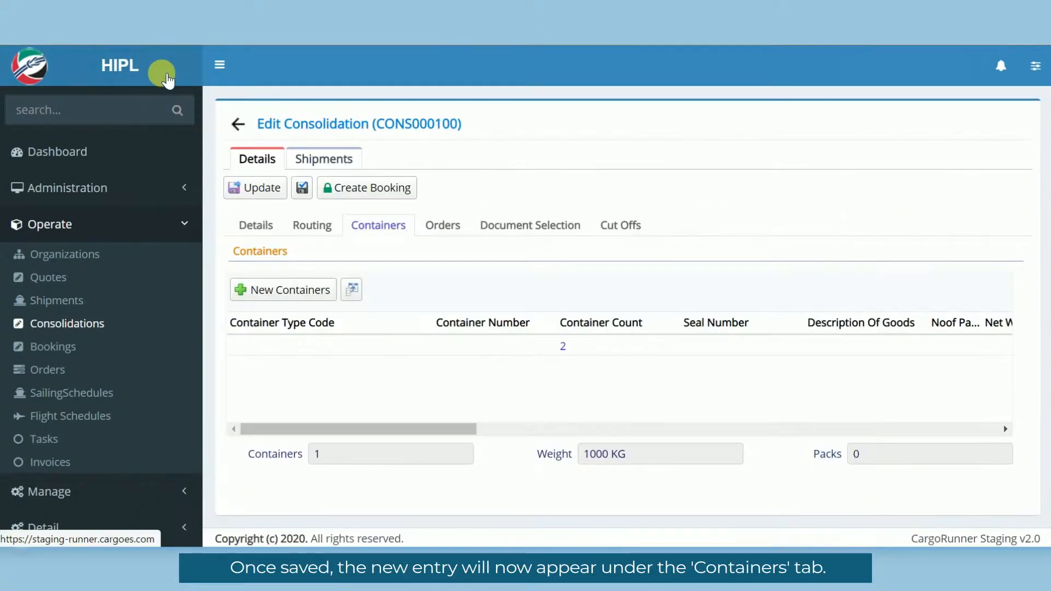
mouse_move(545, 354)
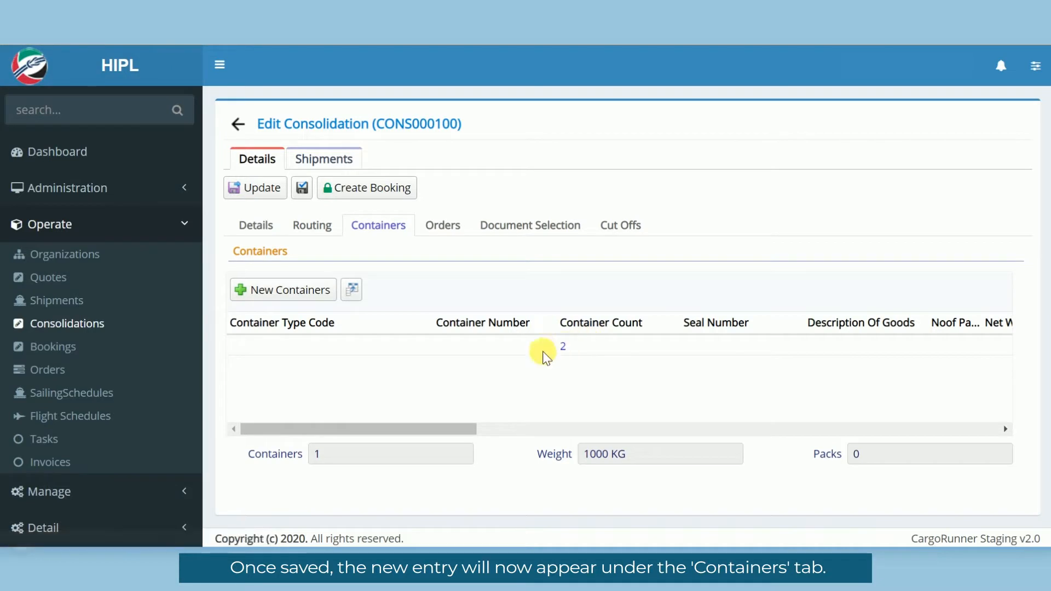